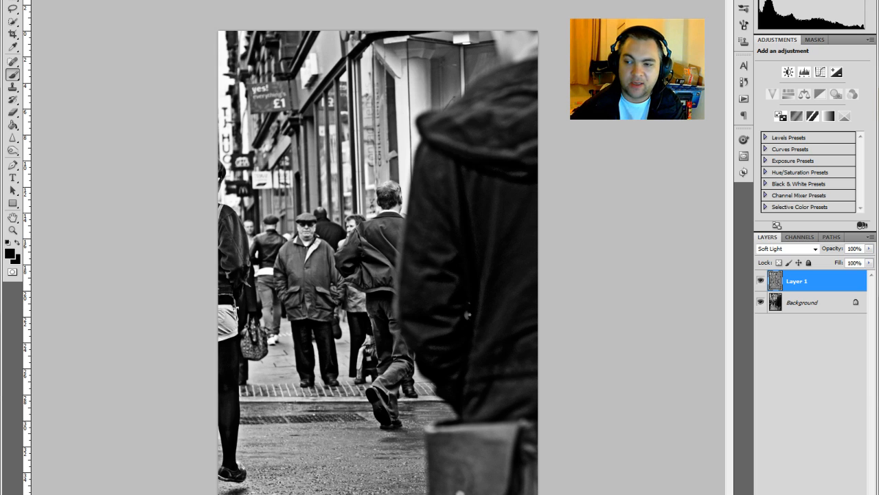
Toggle the old effect layer's visibility to compare it with the original photo
{"action": "left_click", "coordinate": [807, 302]}
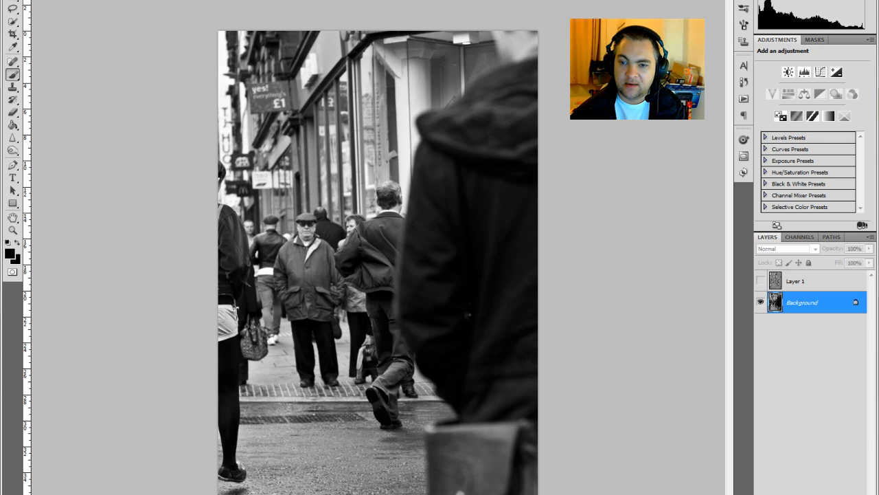
{"action": "mouse_move", "coordinate": [760, 302]}
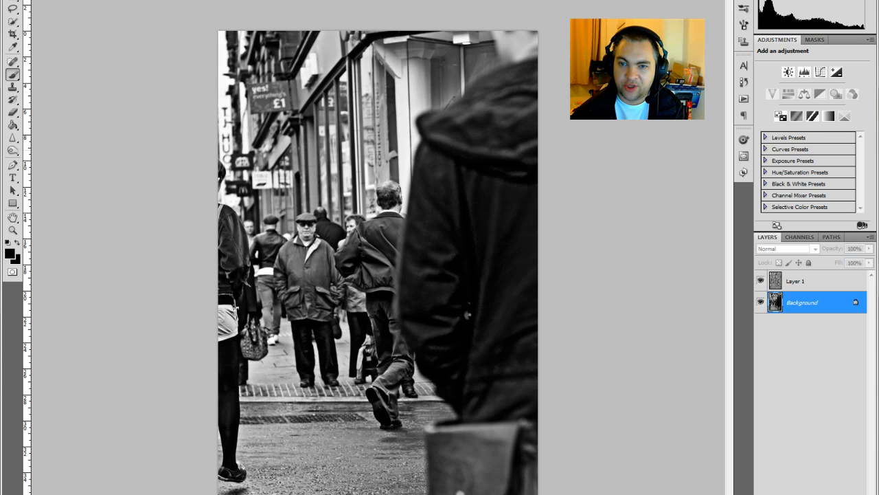
{"action": "left_click", "coordinate": [761, 281]}
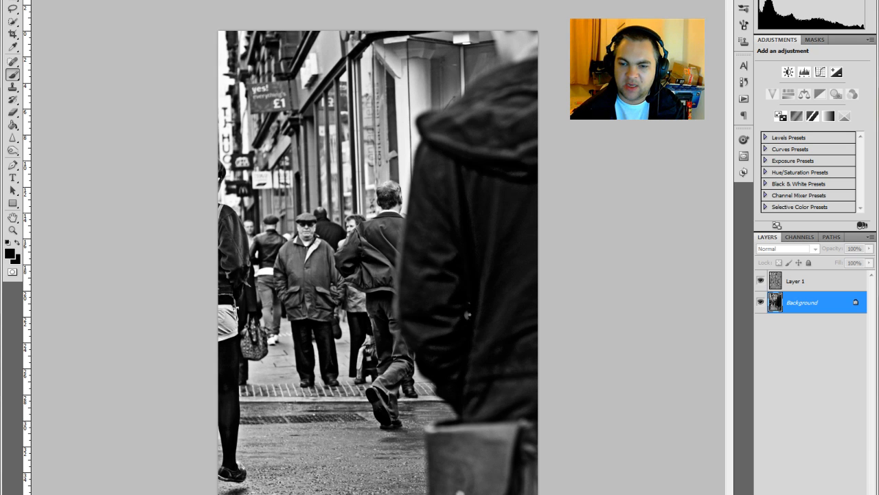
{"action": "left_click", "coordinate": [790, 248]}
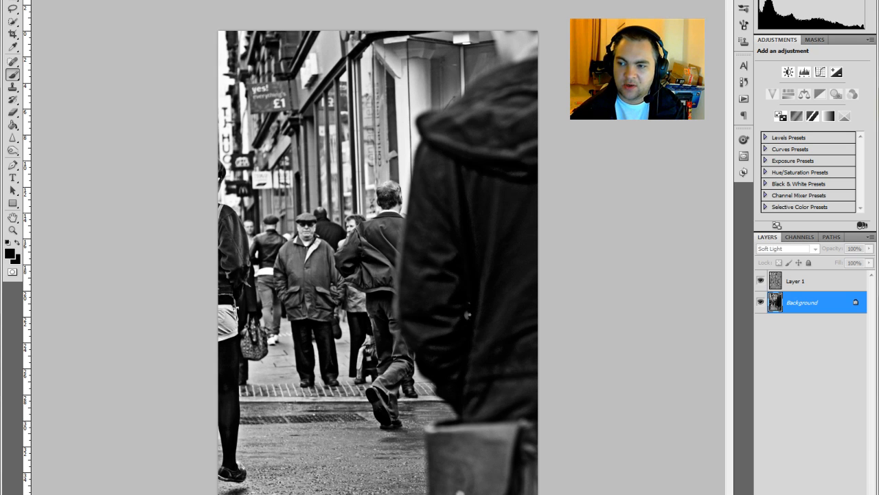
Delete Layer 1 and set the Background copy's blend mode to Vivid Light
{"action": "right_click", "coordinate": [802, 280]}
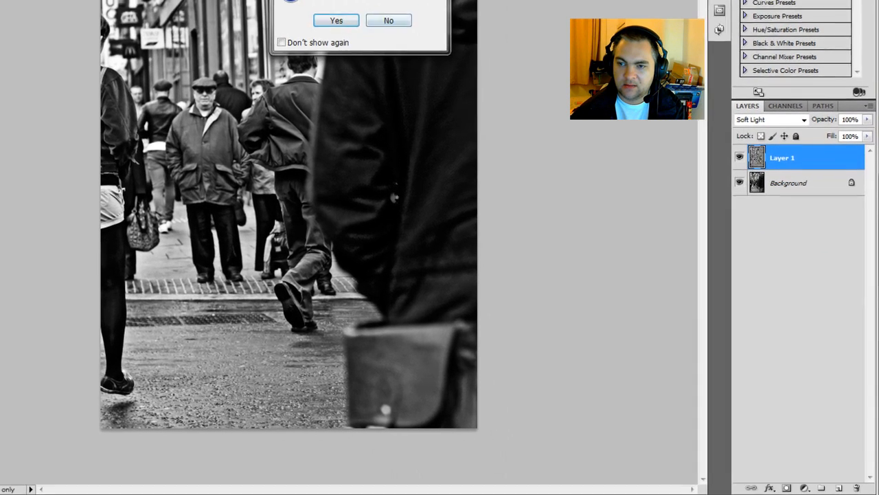
{"action": "left_click", "coordinate": [335, 20]}
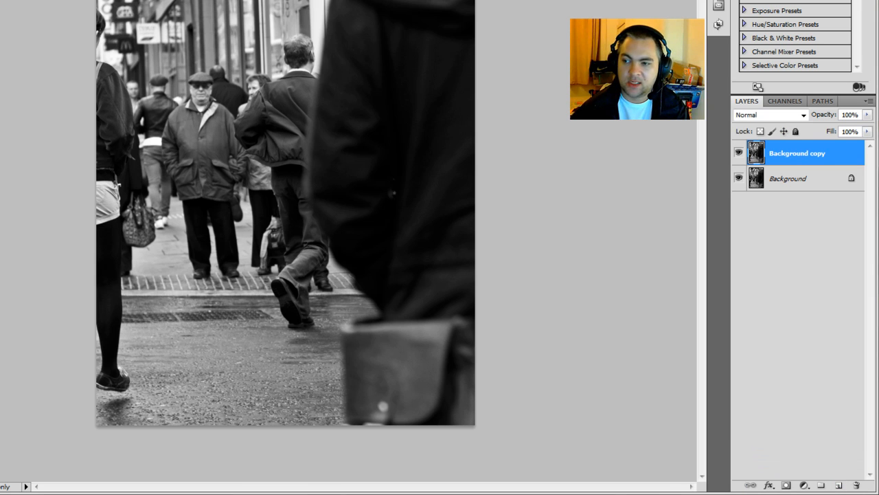
{"action": "left_click", "coordinate": [787, 249]}
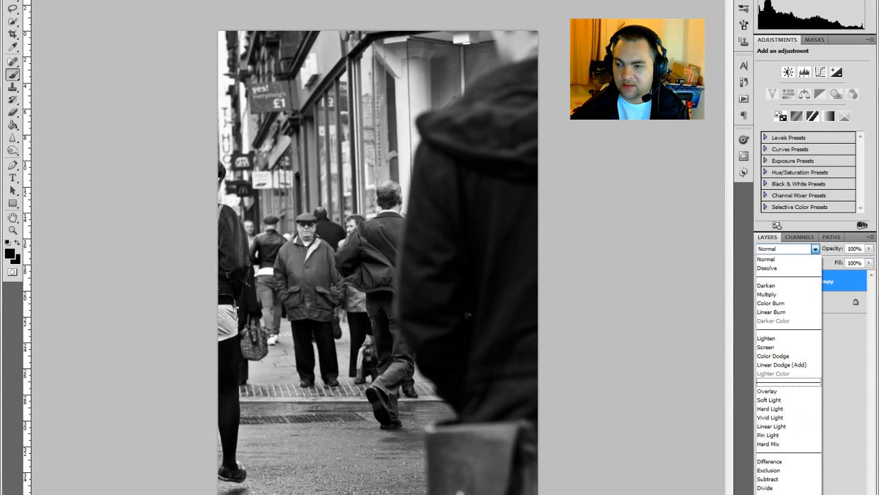
{"action": "left_click", "coordinate": [767, 417]}
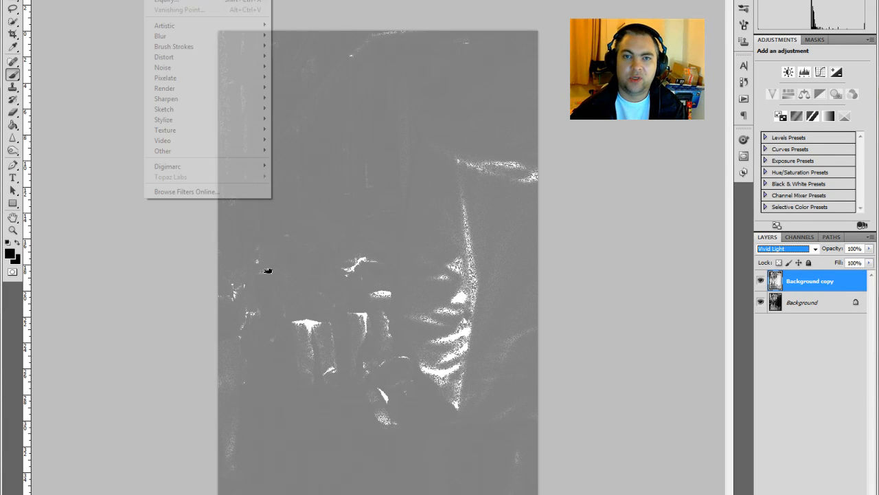
{"action": "mouse_move", "coordinate": [164, 88]}
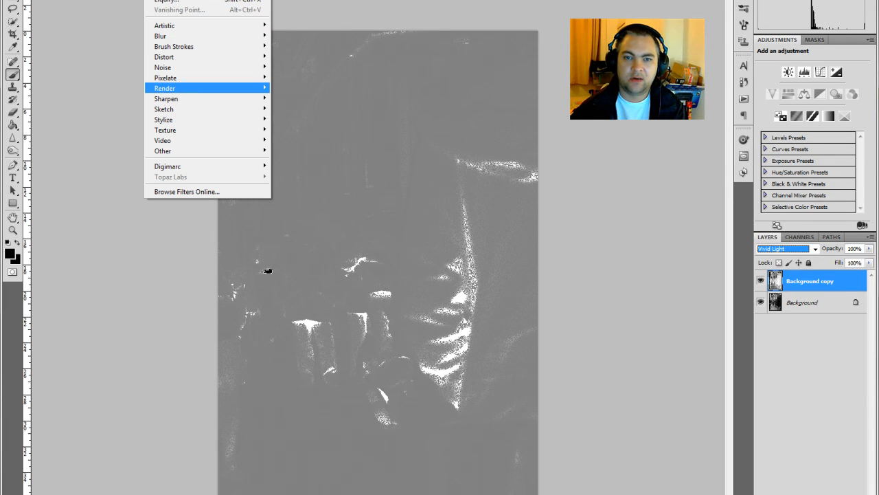
{"action": "mouse_move", "coordinate": [160, 36]}
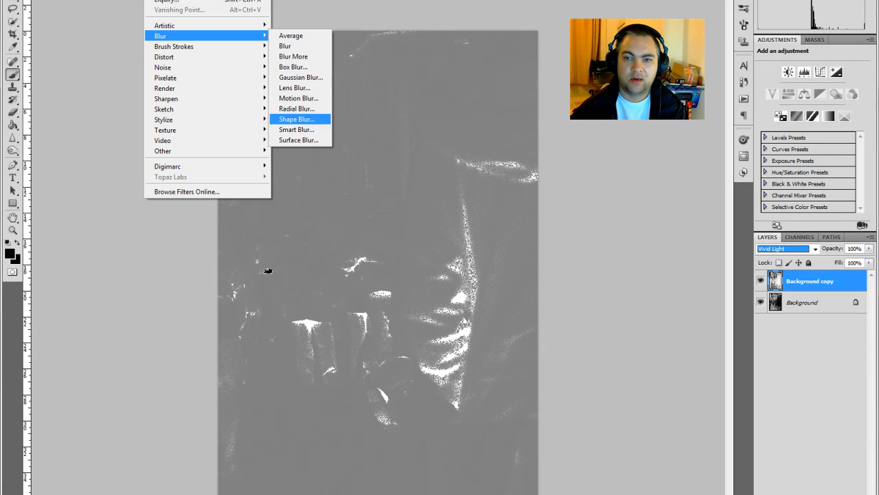
Open Surface Blur on the inverted copy, previewing radius 41 and threshold 146
{"action": "left_click", "coordinate": [298, 140]}
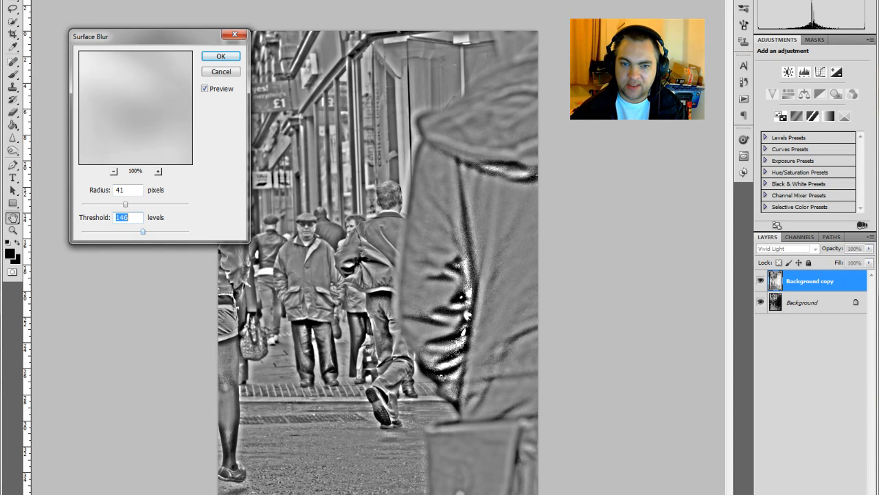
Apply Surface Blur to the copy with radius 59 and threshold 82
{"action": "left_click_drag", "start_coordinate": [143, 231], "coordinate": [161, 232]}
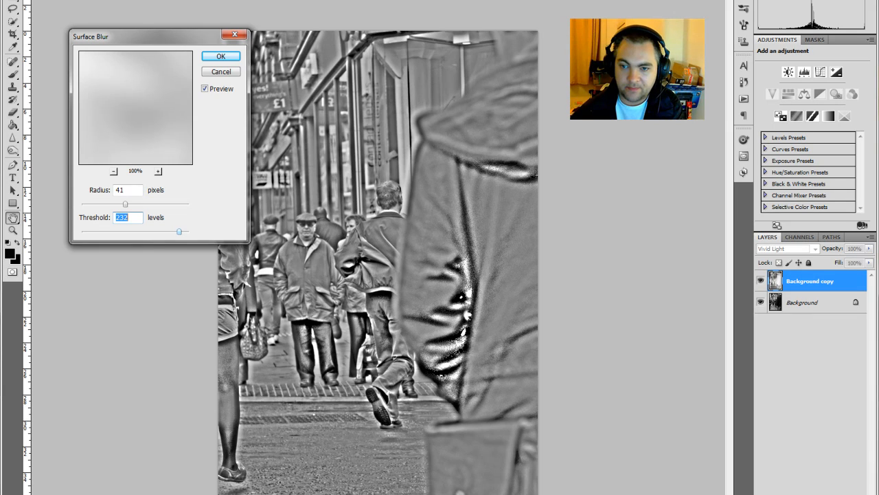
{"action": "left_click_drag", "start_coordinate": [178, 231], "coordinate": [144, 231]}
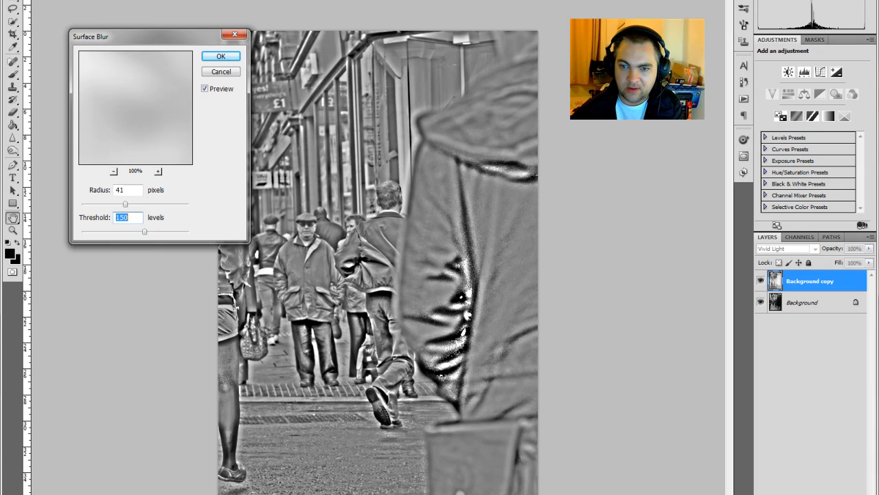
{"action": "left_click", "coordinate": [127, 189]}
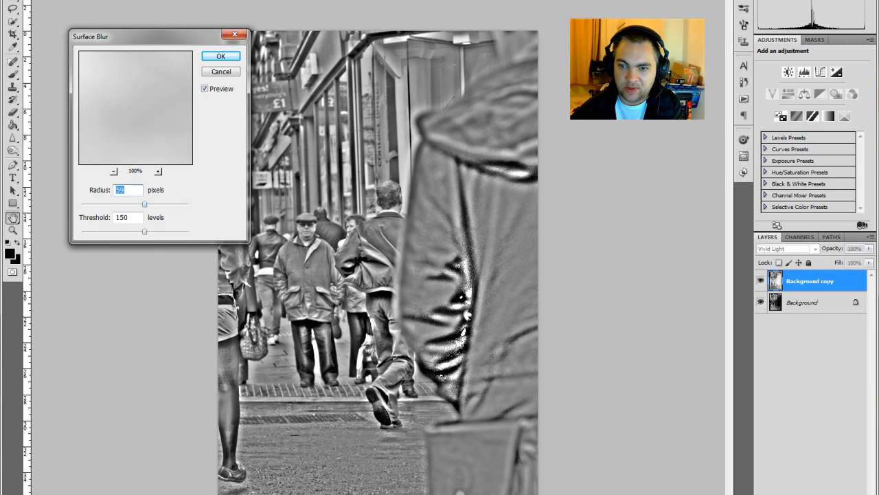
{"action": "left_click_drag", "start_coordinate": [145, 231], "coordinate": [115, 231]}
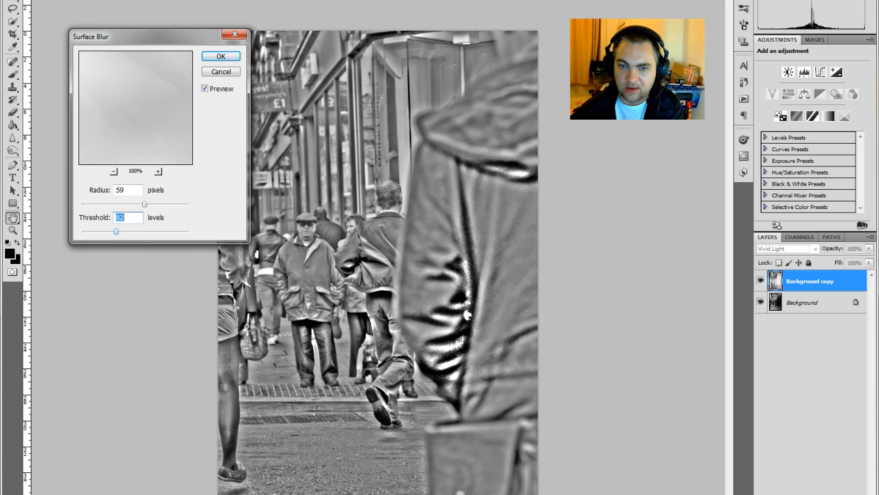
{"action": "left_click", "coordinate": [221, 55]}
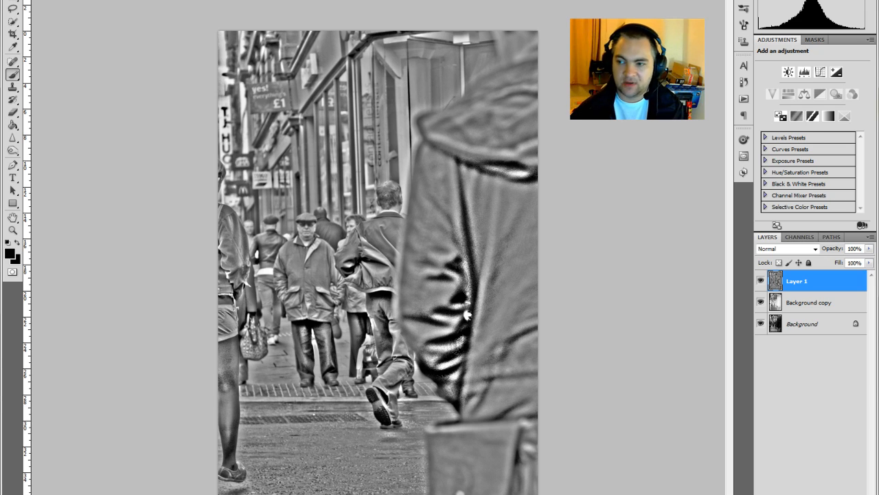
Delete the Vivid Light Background copy and select the merged Layer 1
{"action": "left_click", "coordinate": [808, 302]}
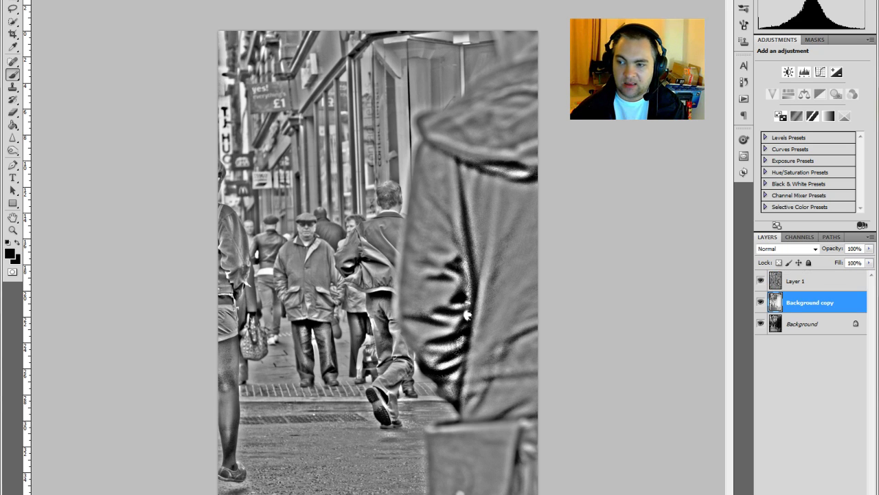
{"action": "left_click", "coordinate": [787, 249]}
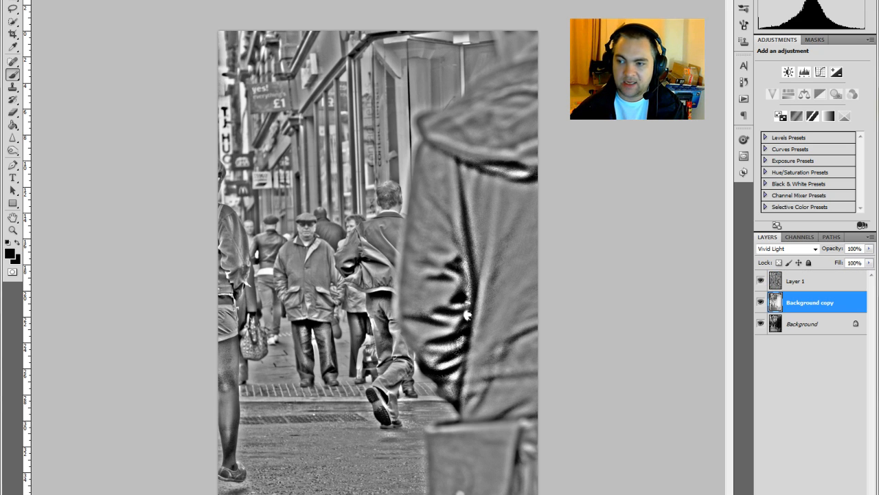
{"action": "right_click", "coordinate": [819, 301]}
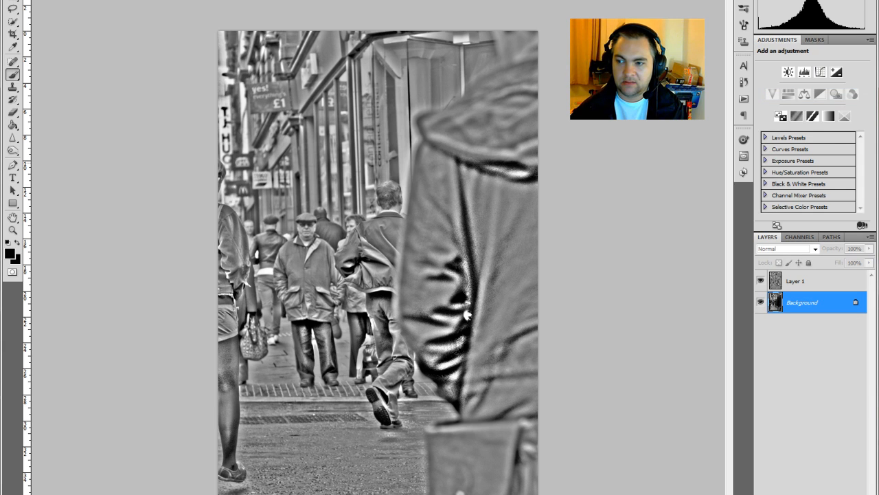
{"action": "left_click", "coordinate": [811, 281]}
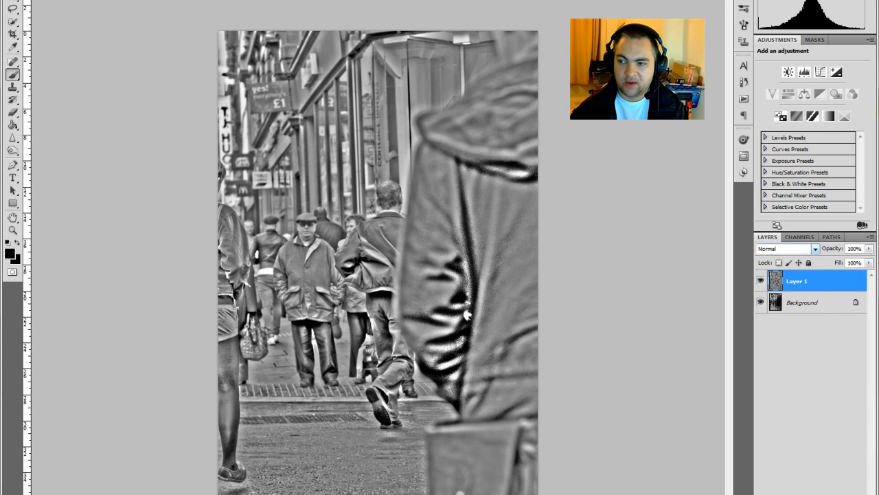
Set Layer 1 to Soft Light and toggle its visibility to compare the look
{"action": "left_click", "coordinate": [787, 248]}
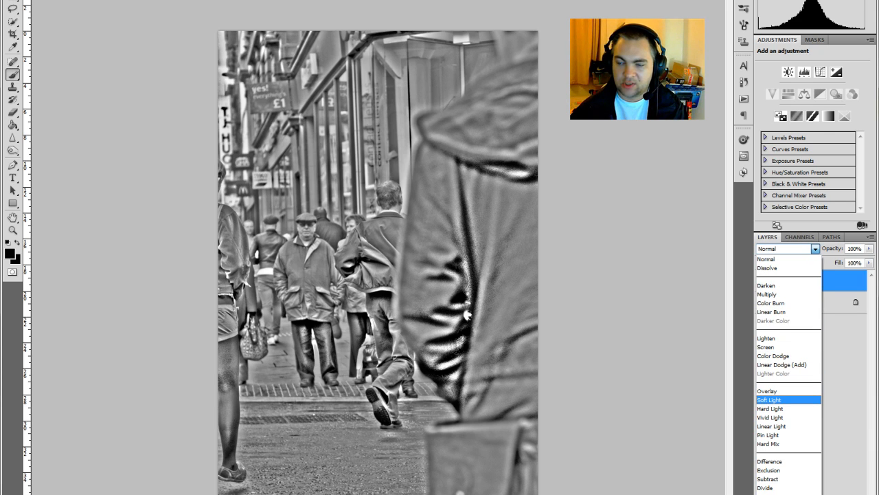
{"action": "left_click", "coordinate": [772, 400]}
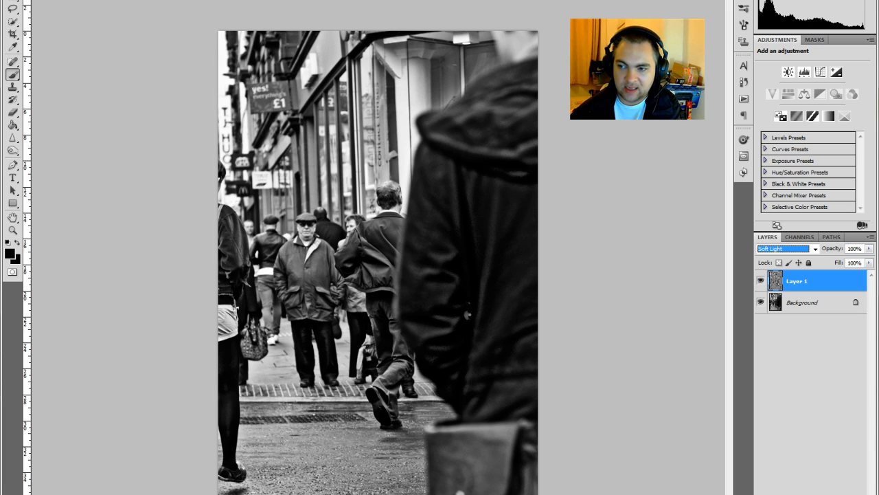
{"action": "mouse_move", "coordinate": [760, 280]}
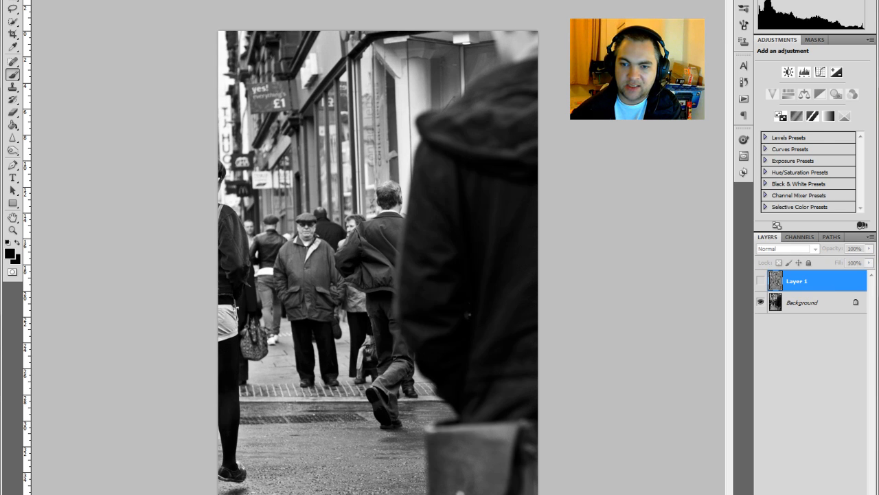
{"action": "left_click", "coordinate": [786, 249]}
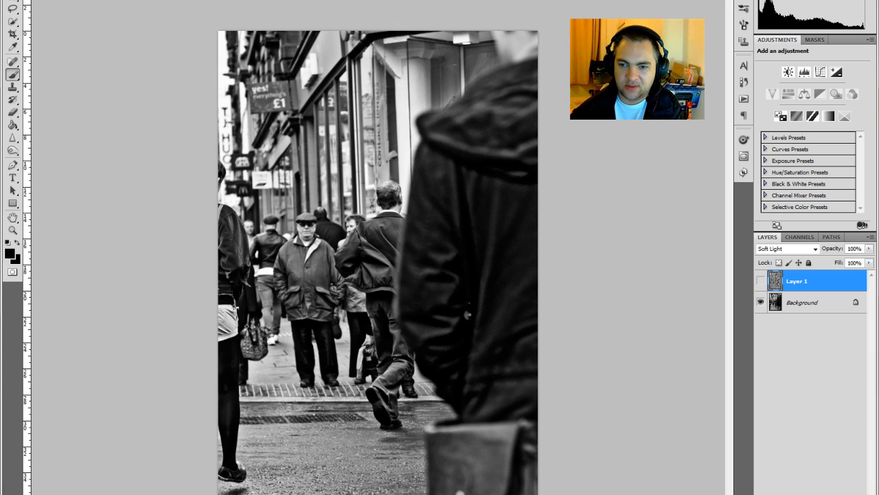
{"action": "left_click", "coordinate": [760, 281]}
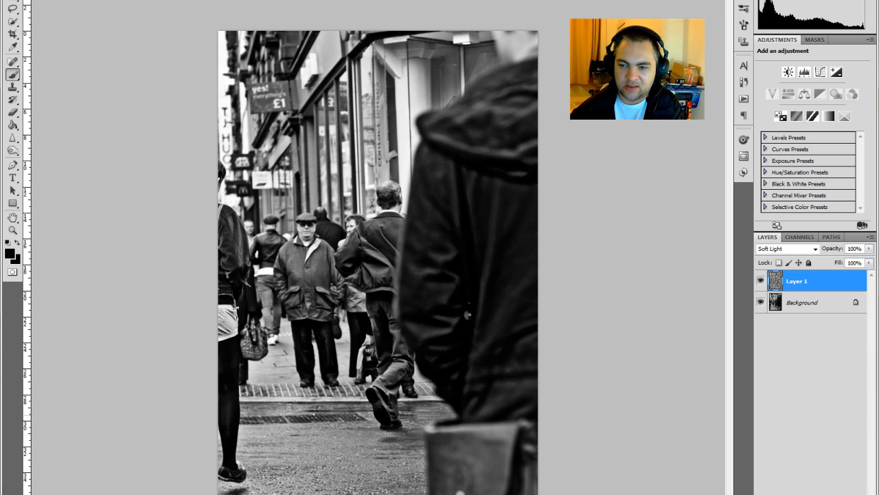